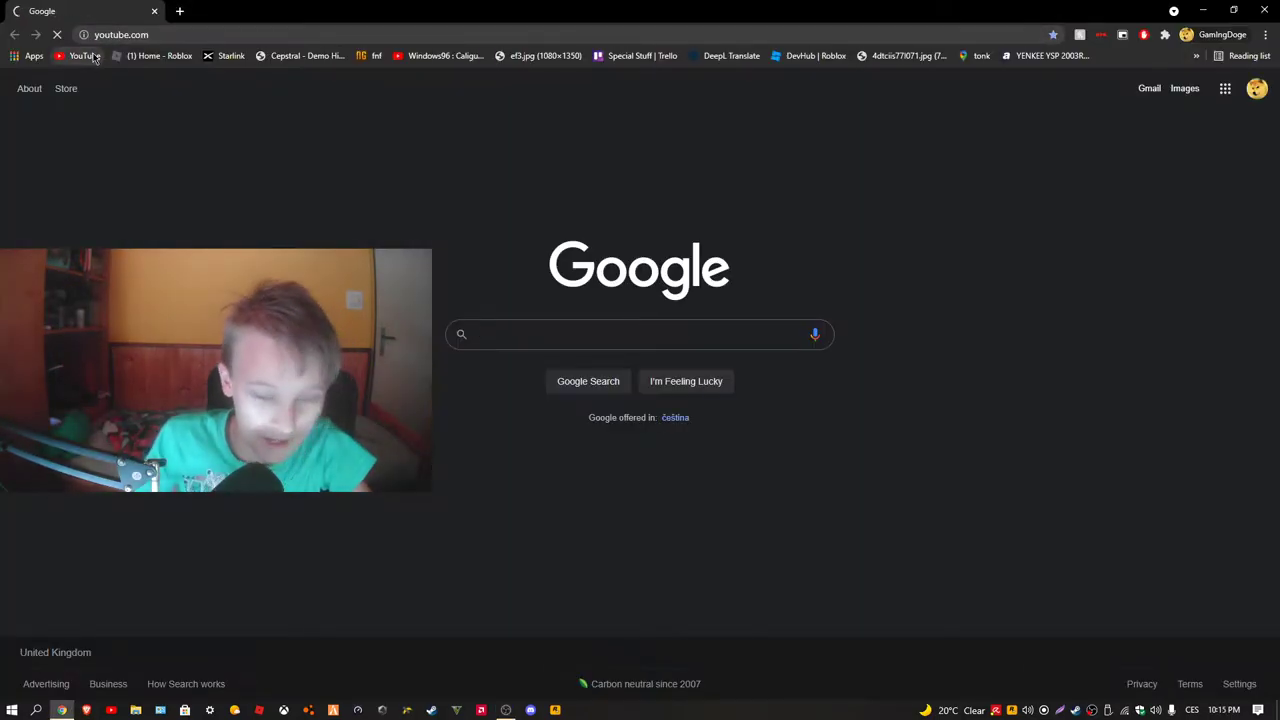
Step: Open an incognito window and go to youtube.com
click(84, 55)
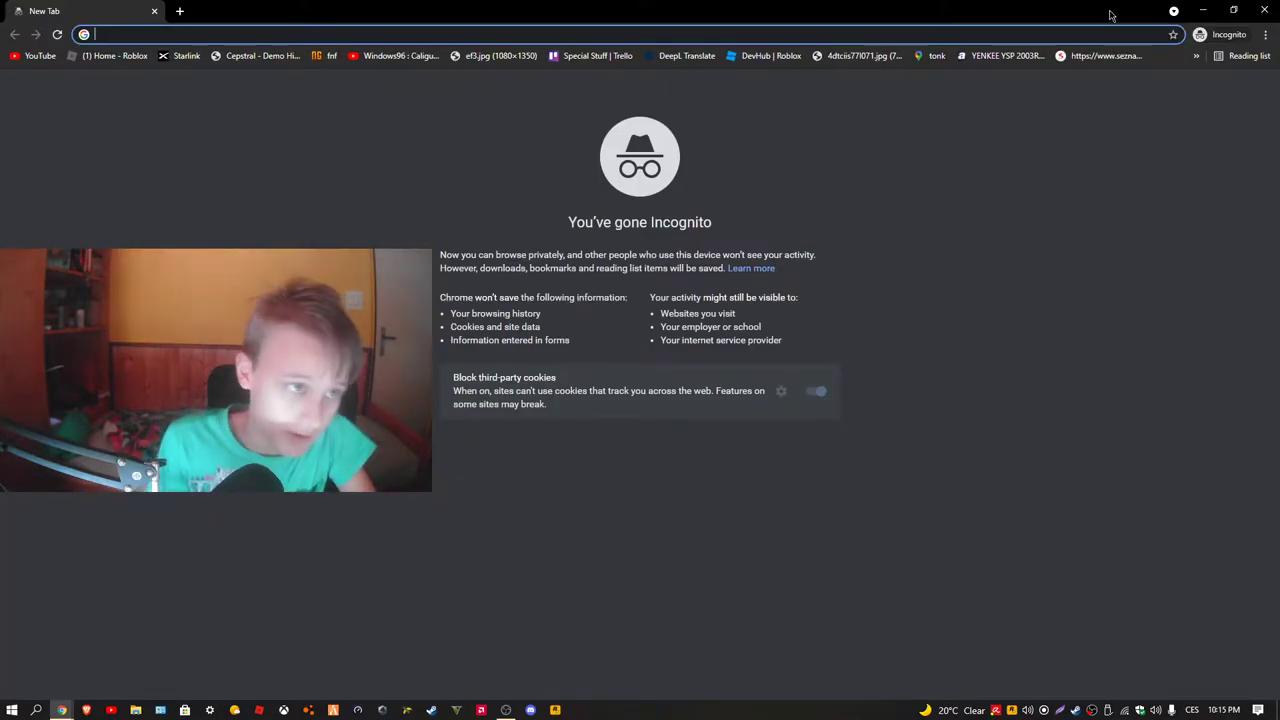
text(youtube.com)
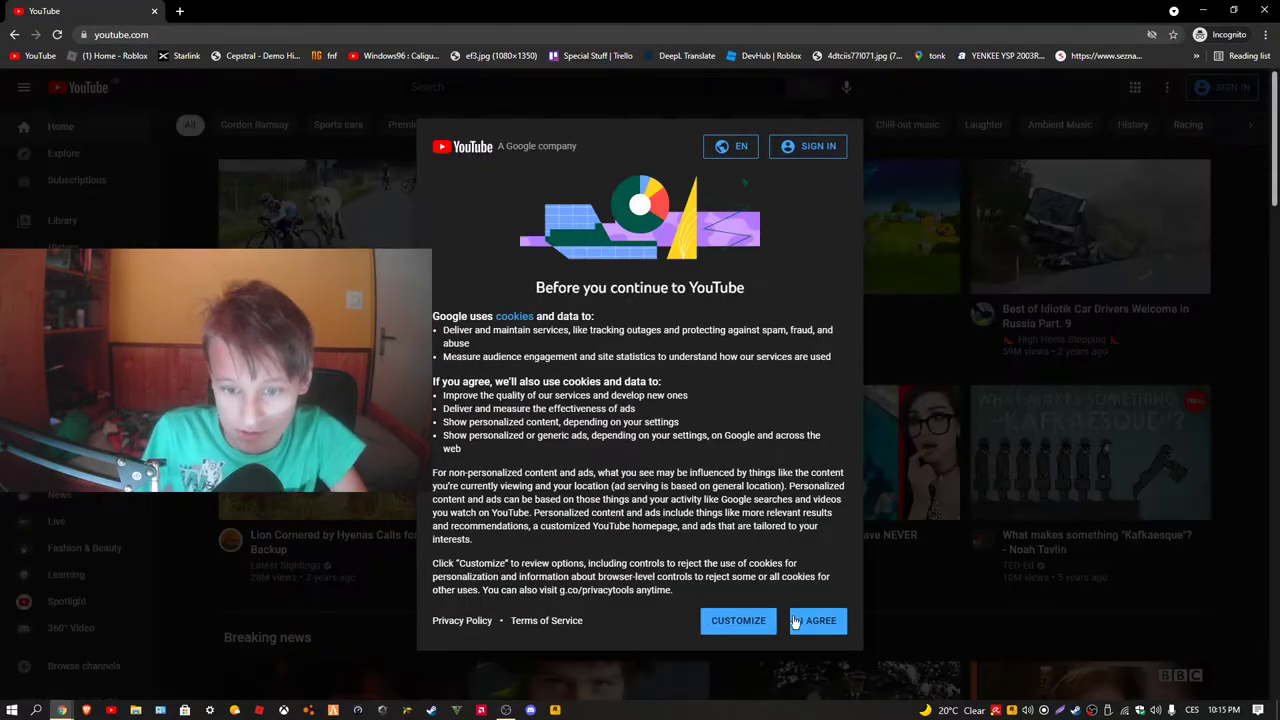
Step: Agree to YouTube's cookie terms and search for 'cluurs'
click(818, 620)
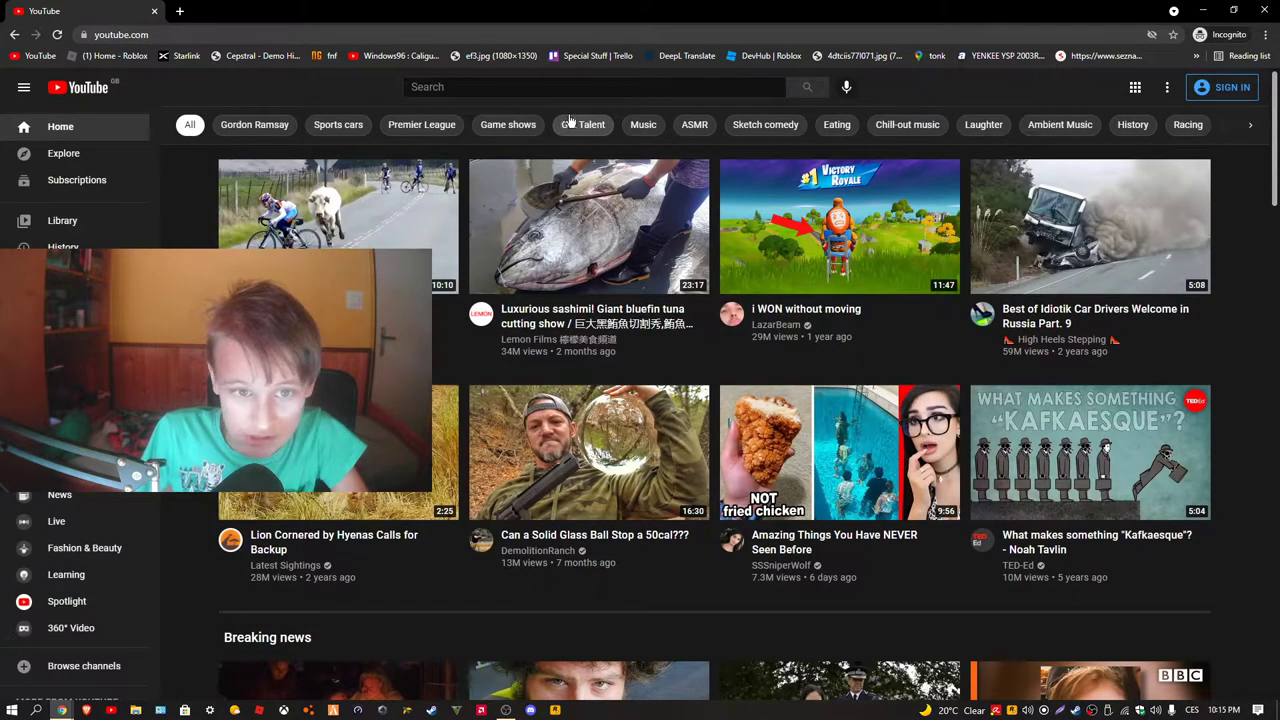
click(593, 87)
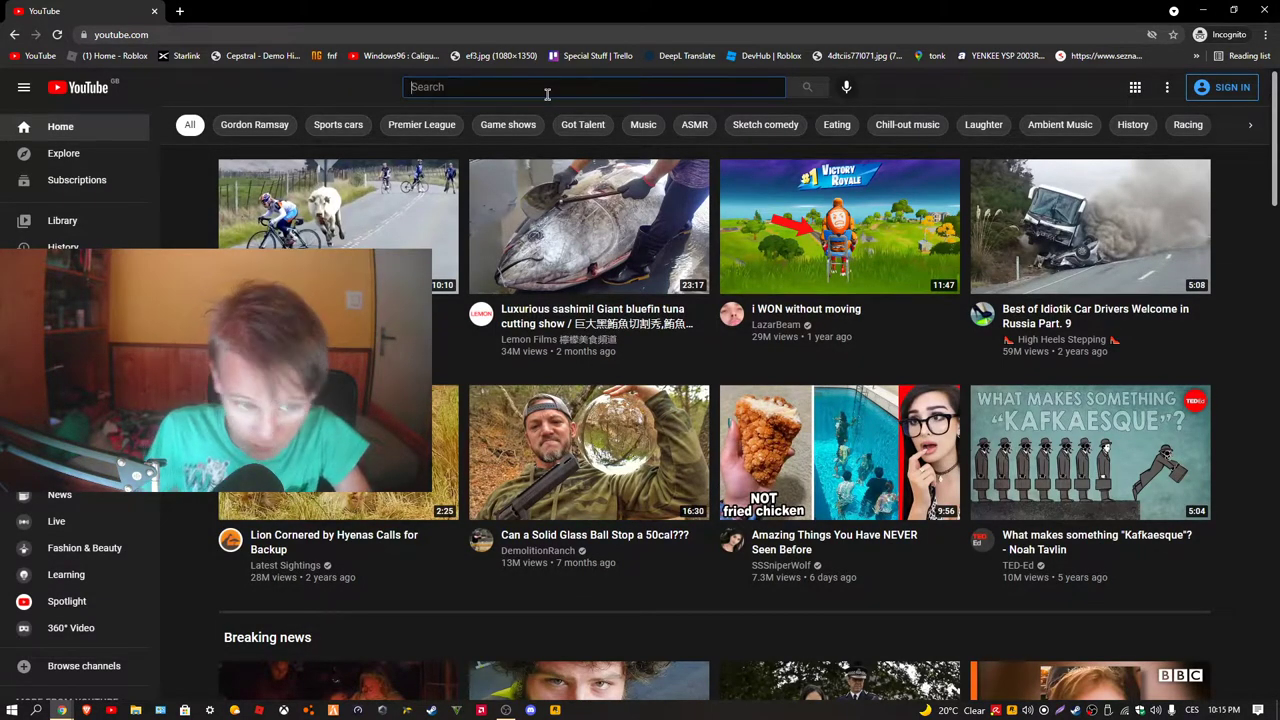
text(cluurs)
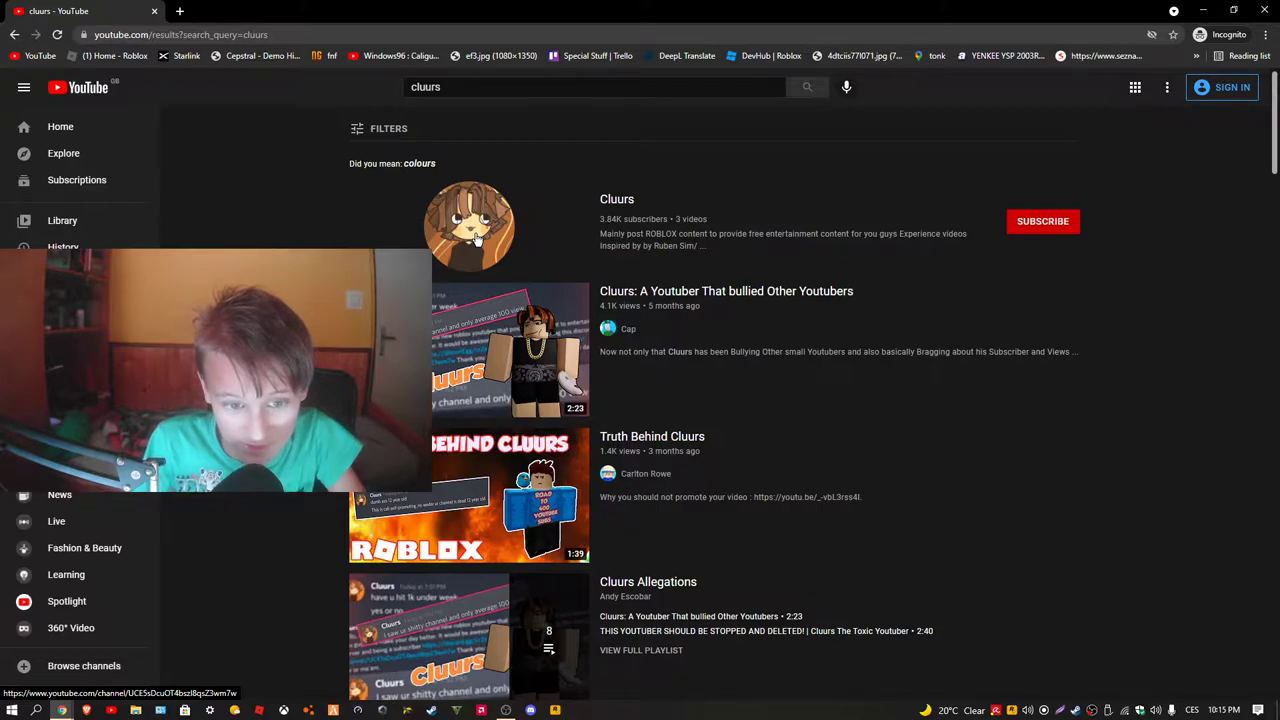
Step: Open the Cluurs channel, view its About tab, then return to Videos
click(617, 199)
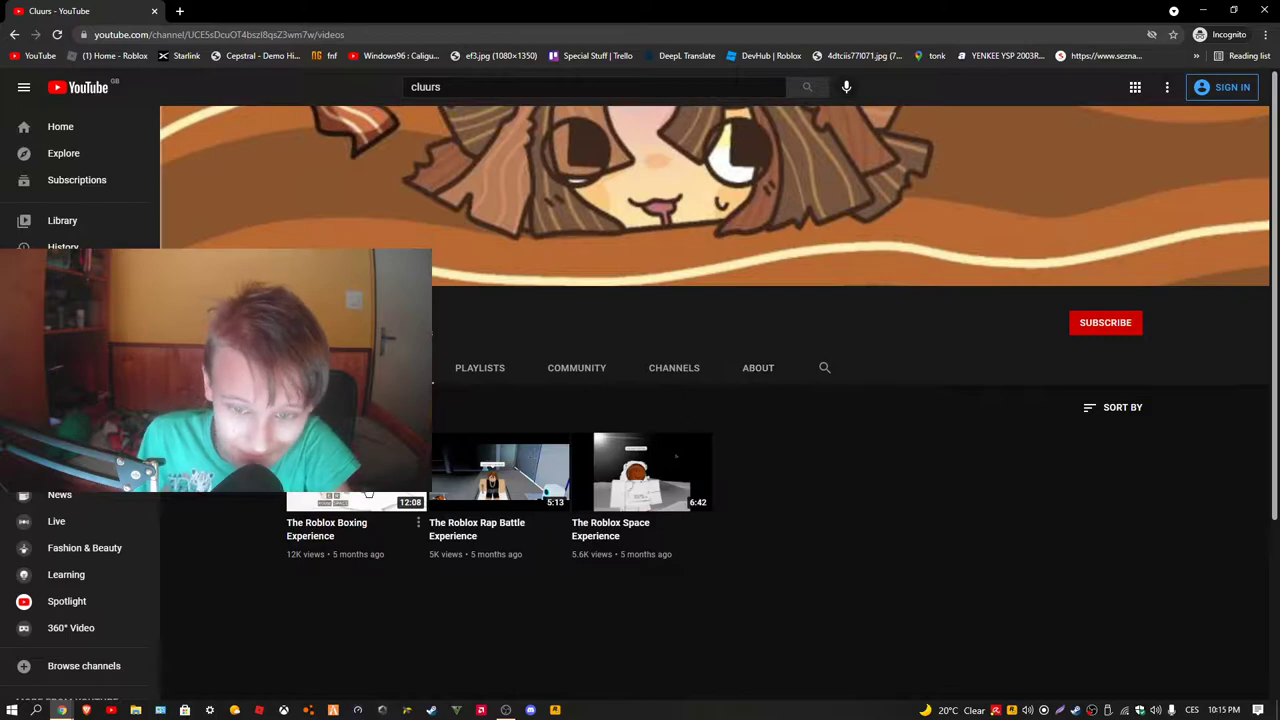
click(758, 367)
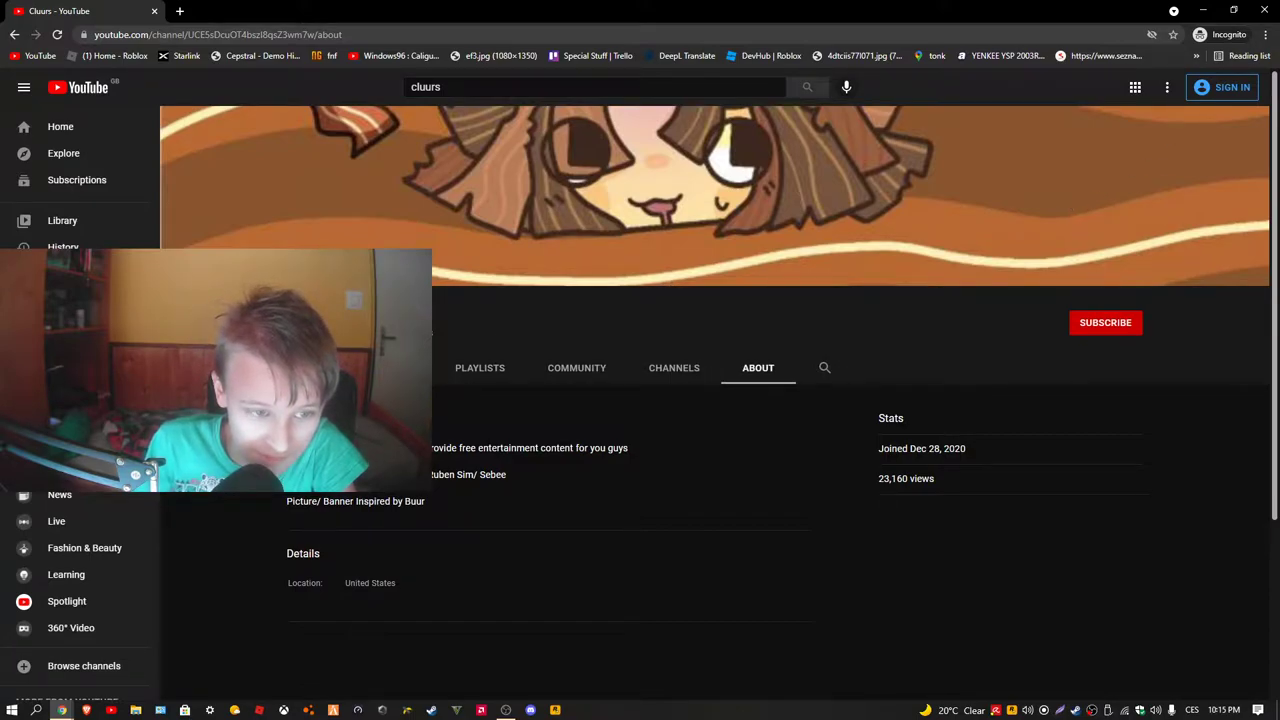
mouse_move(660, 182)
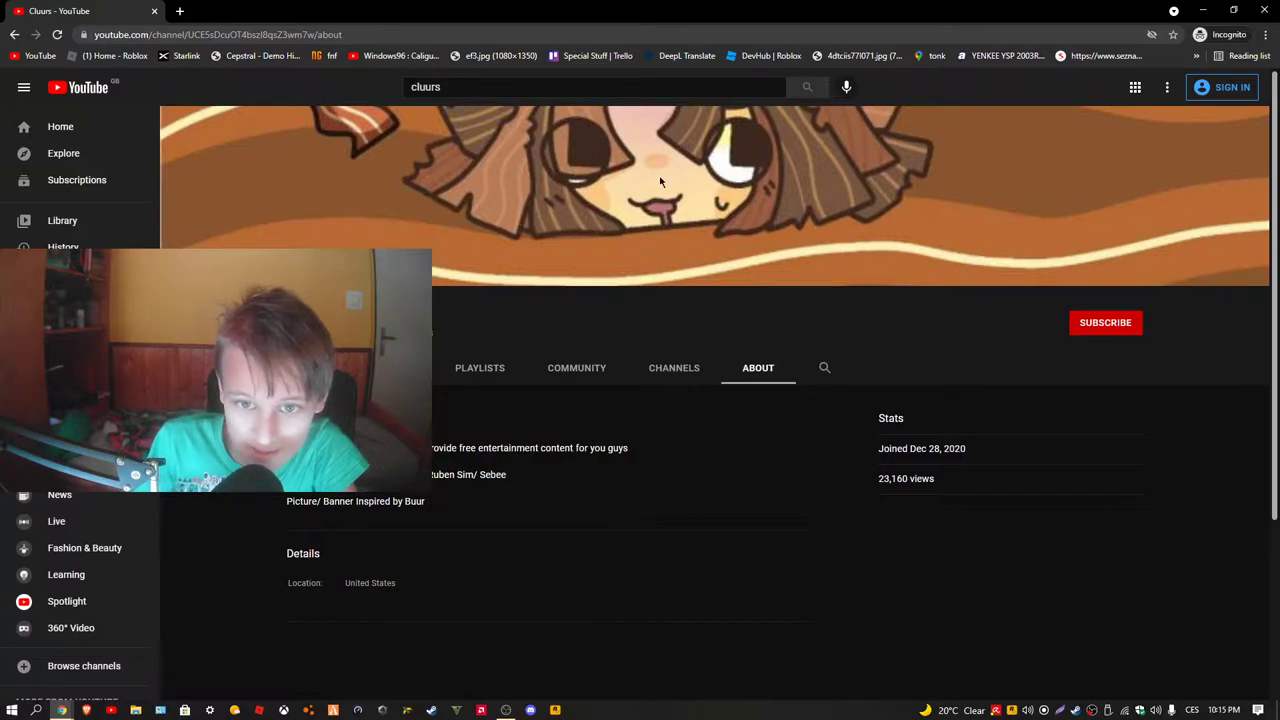
mouse_move(437, 509)
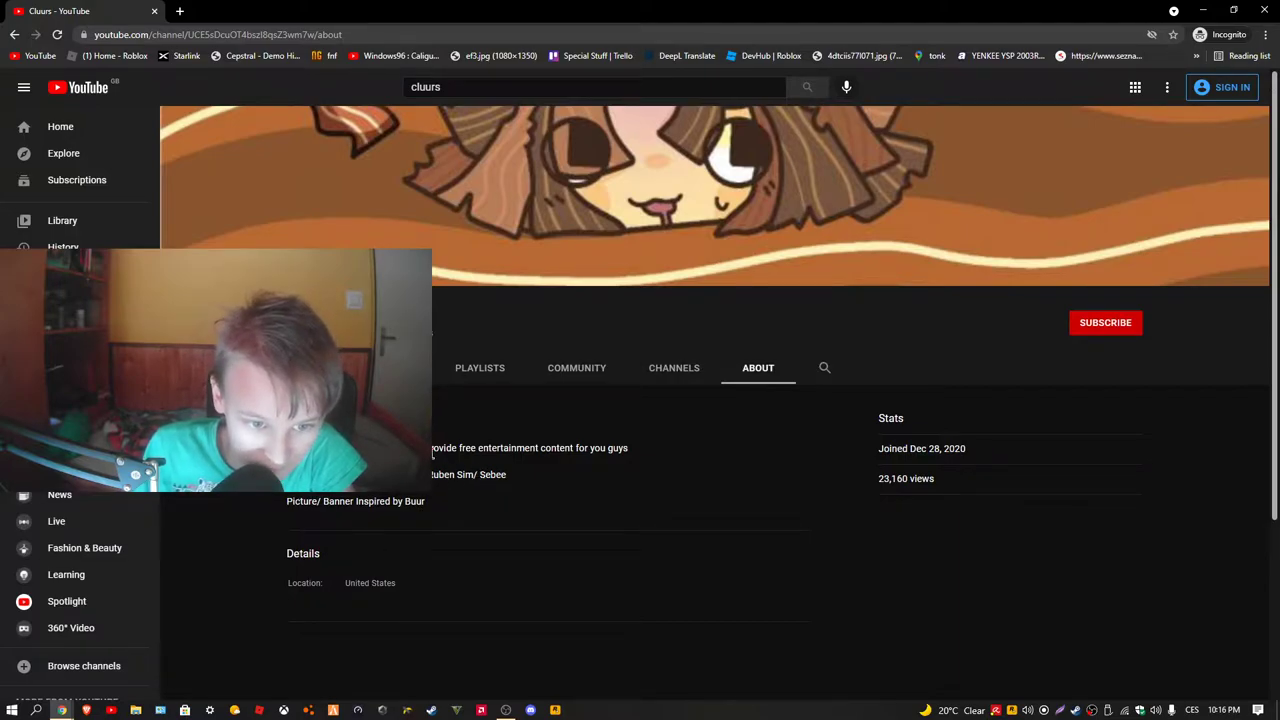
double_click(467, 447)
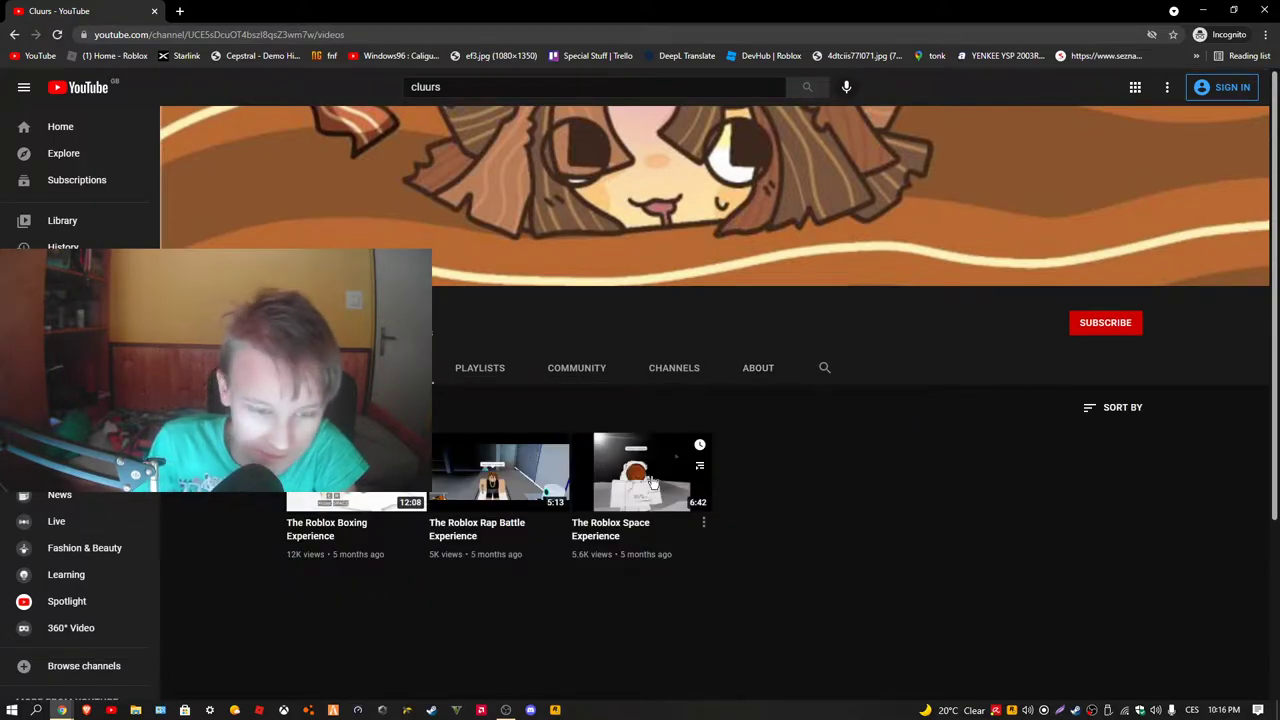
Step: Play Cluurs's video 'The Roblox Space Experience'
click(640, 471)
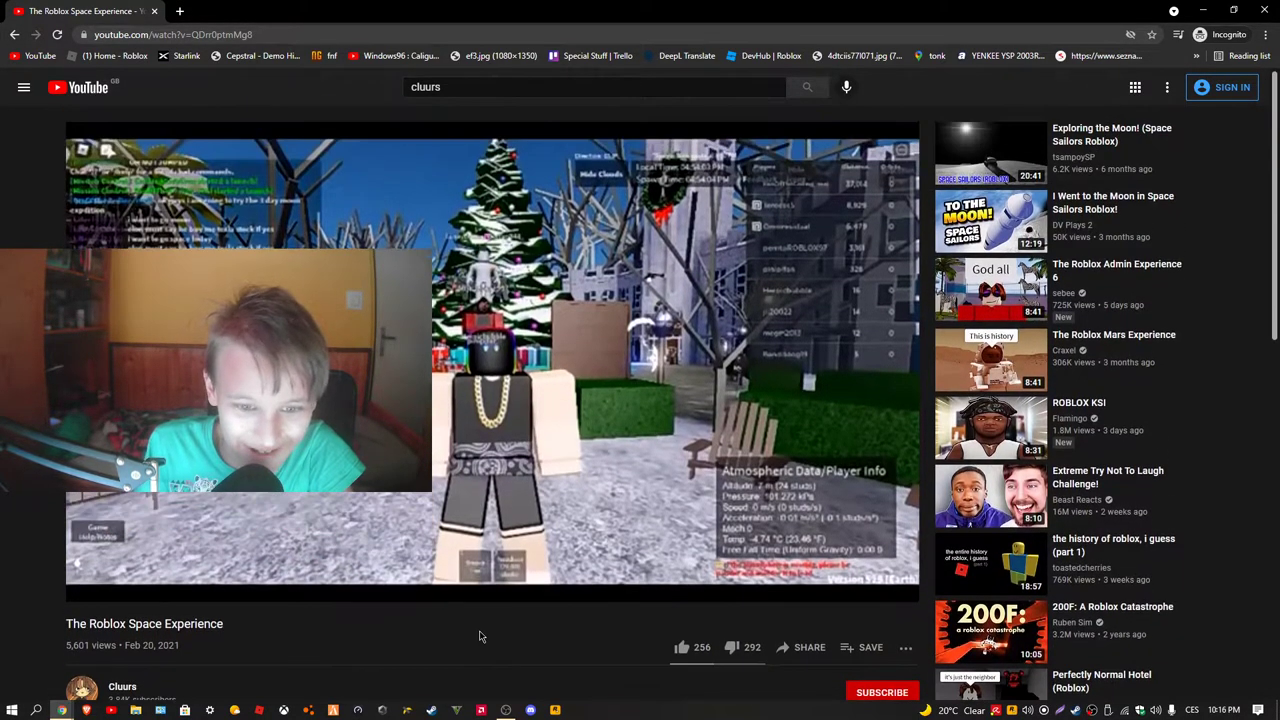
click(817, 588)
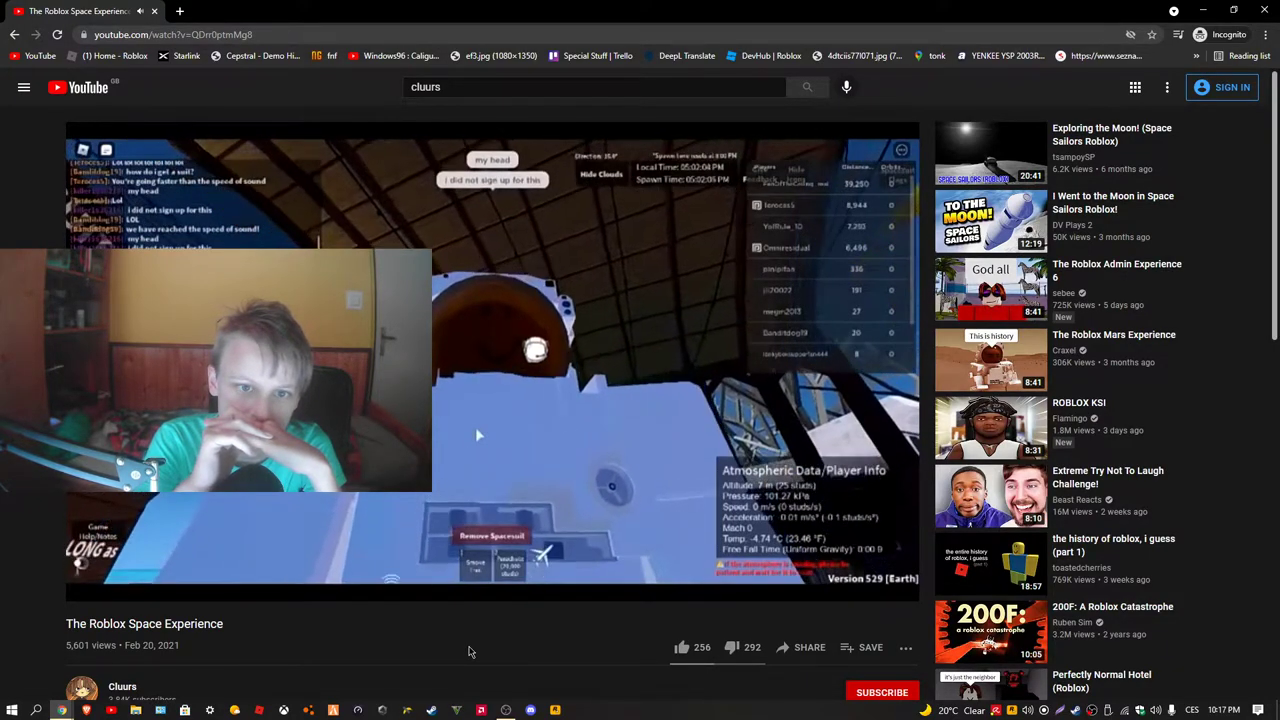
Step: Switch to 'The Roblox Rap Battle Experience' video and scroll down its page
click(122, 686)
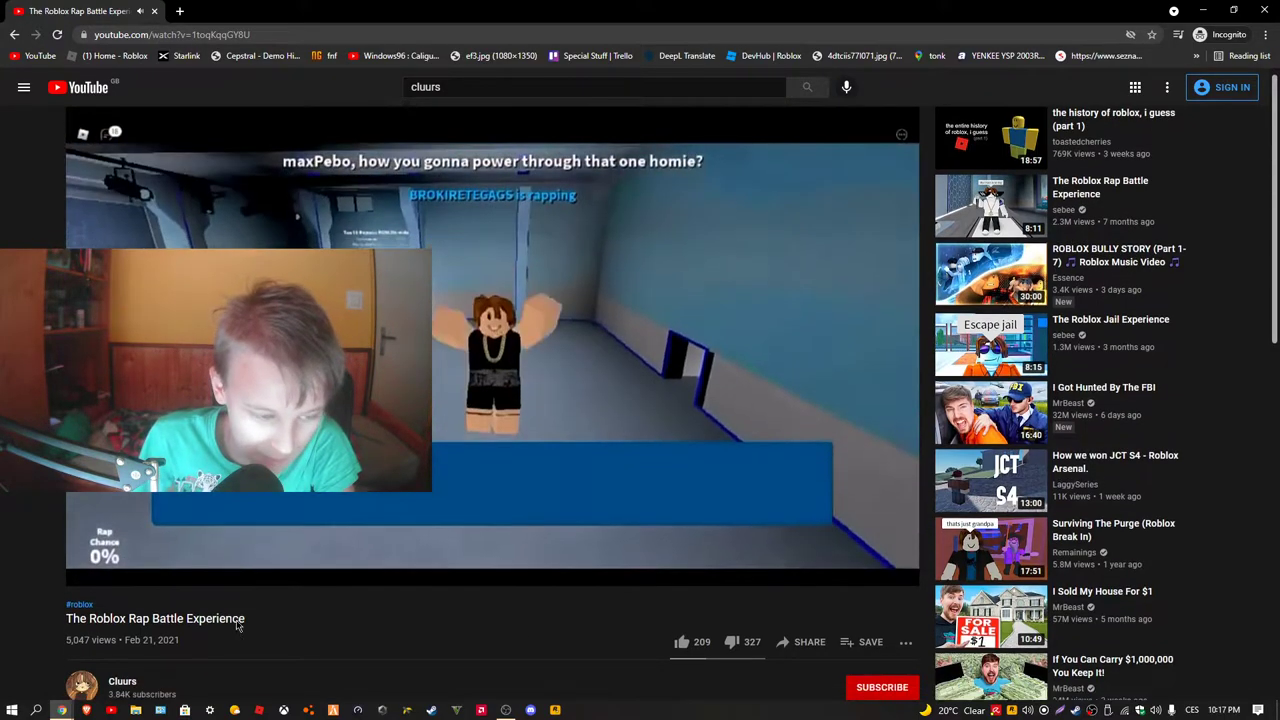
scroll(down, 3)
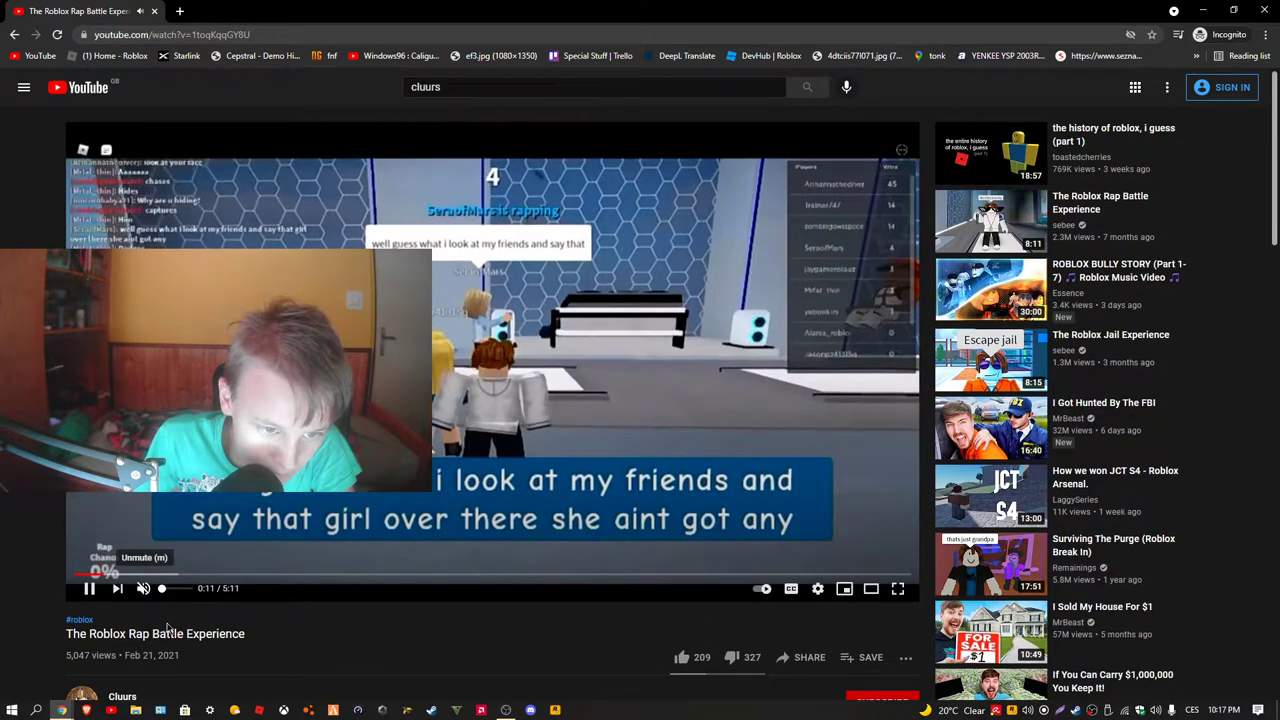
scroll(down, 3)
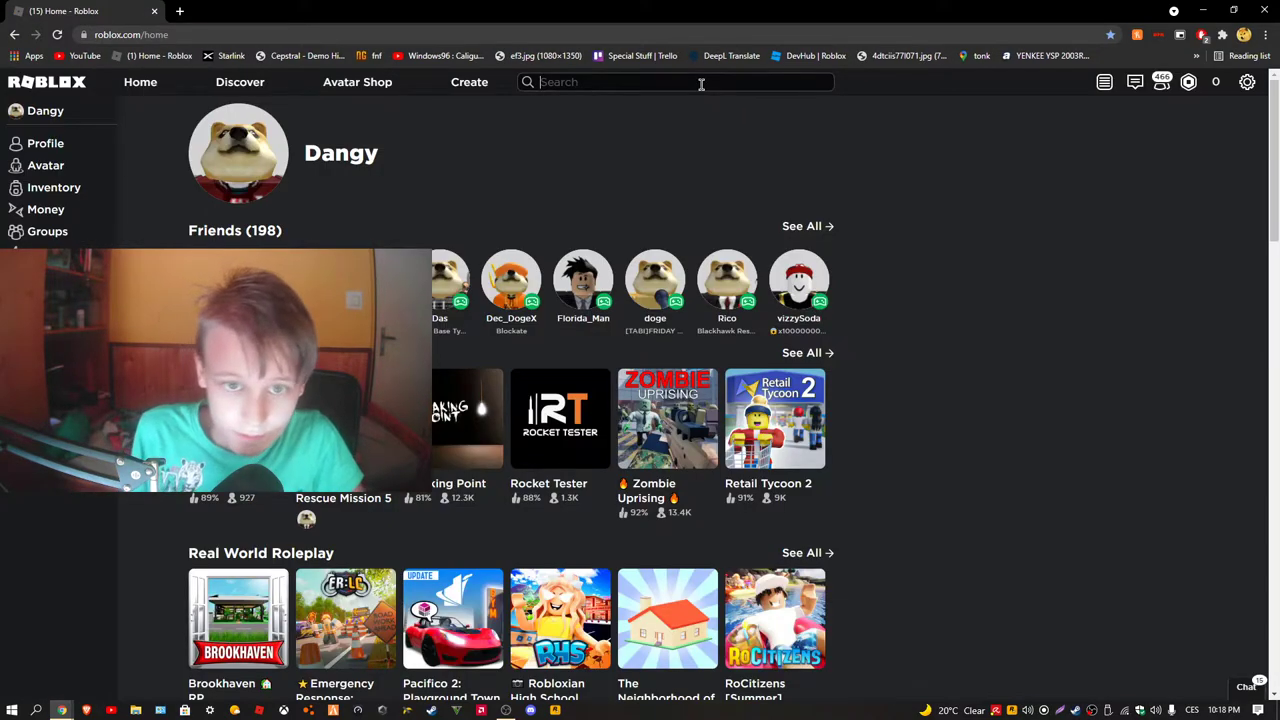
text(killer162621)
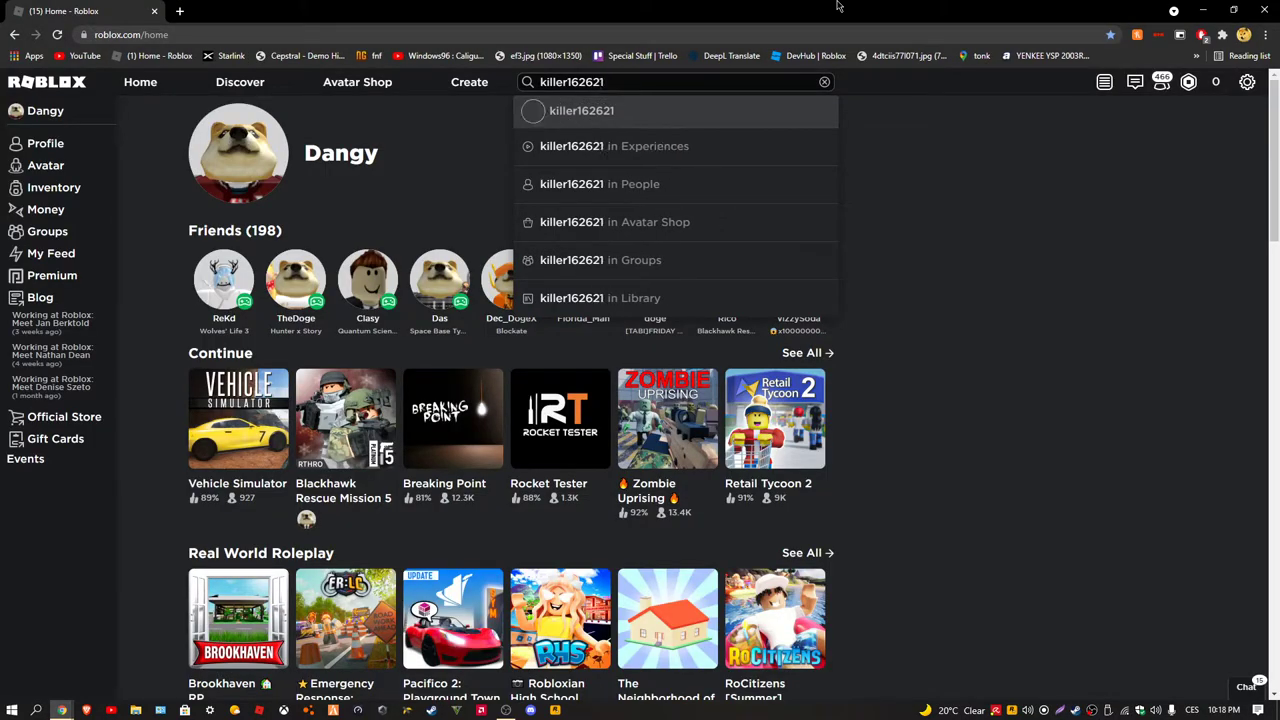
click(585, 110)
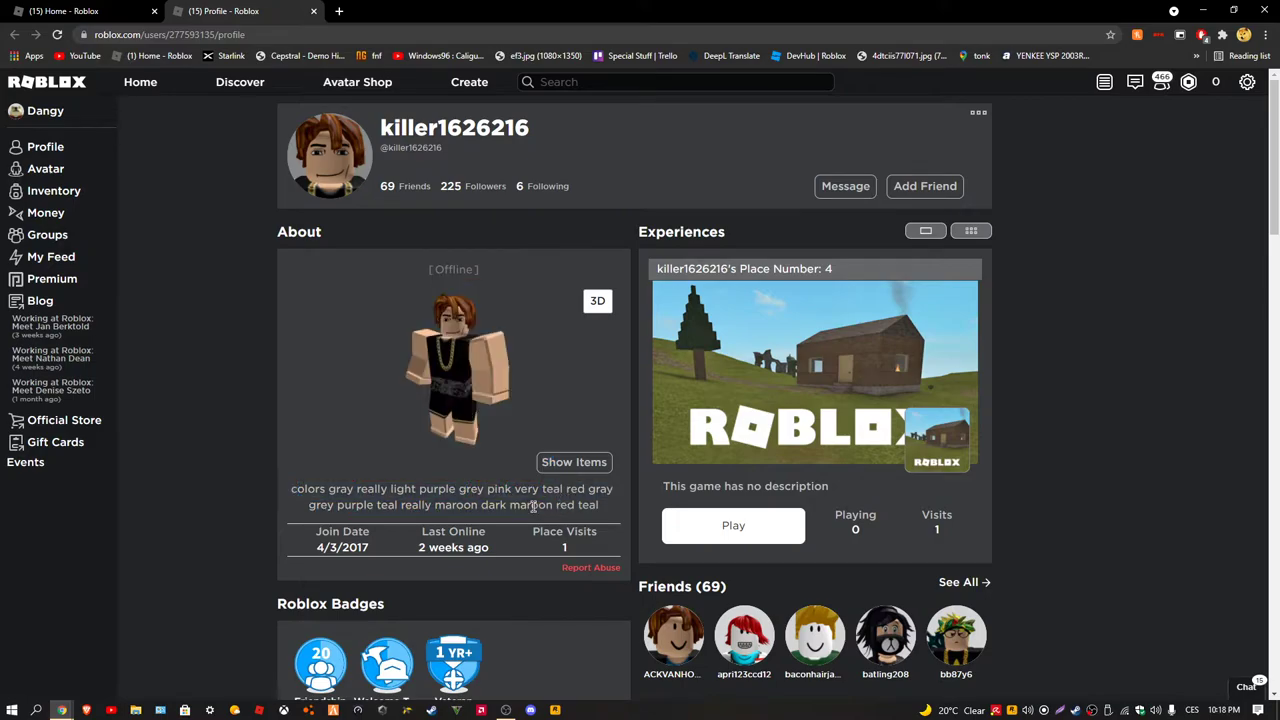
Step: Scroll through the profile's badges, groups and favorites, then open all 69 friends
scroll(down, 3)
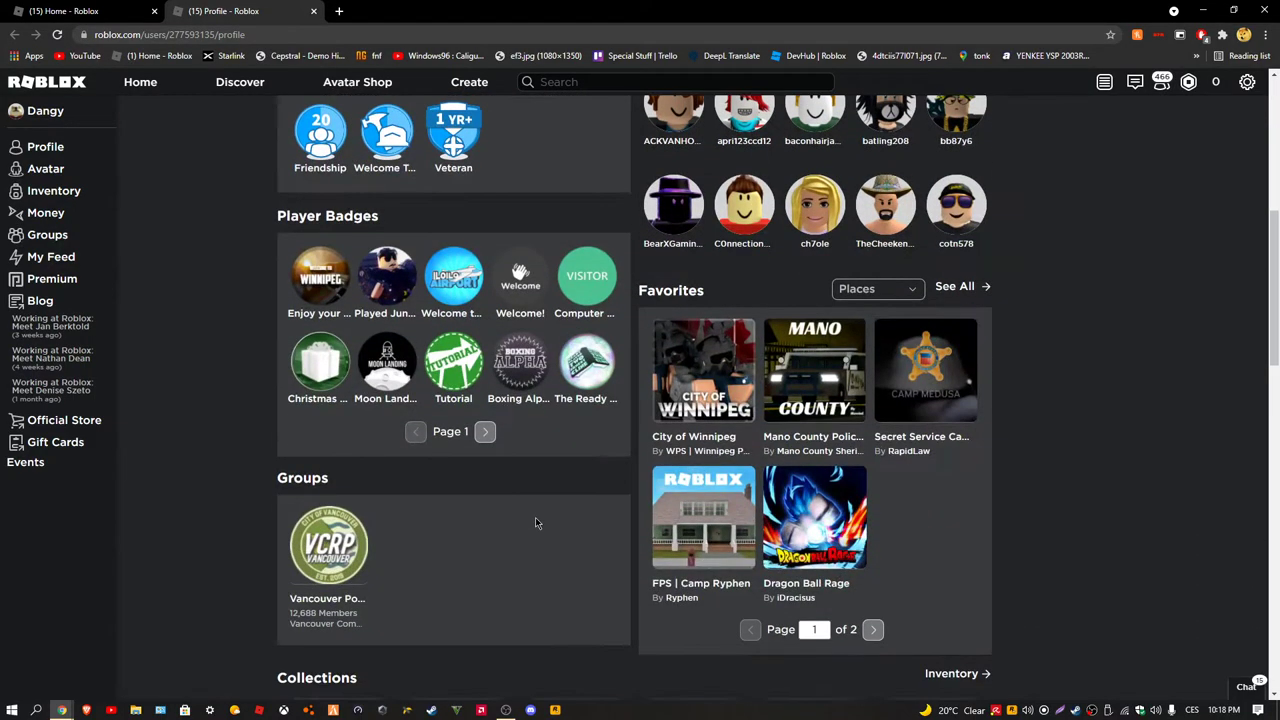
scroll(down, 3)
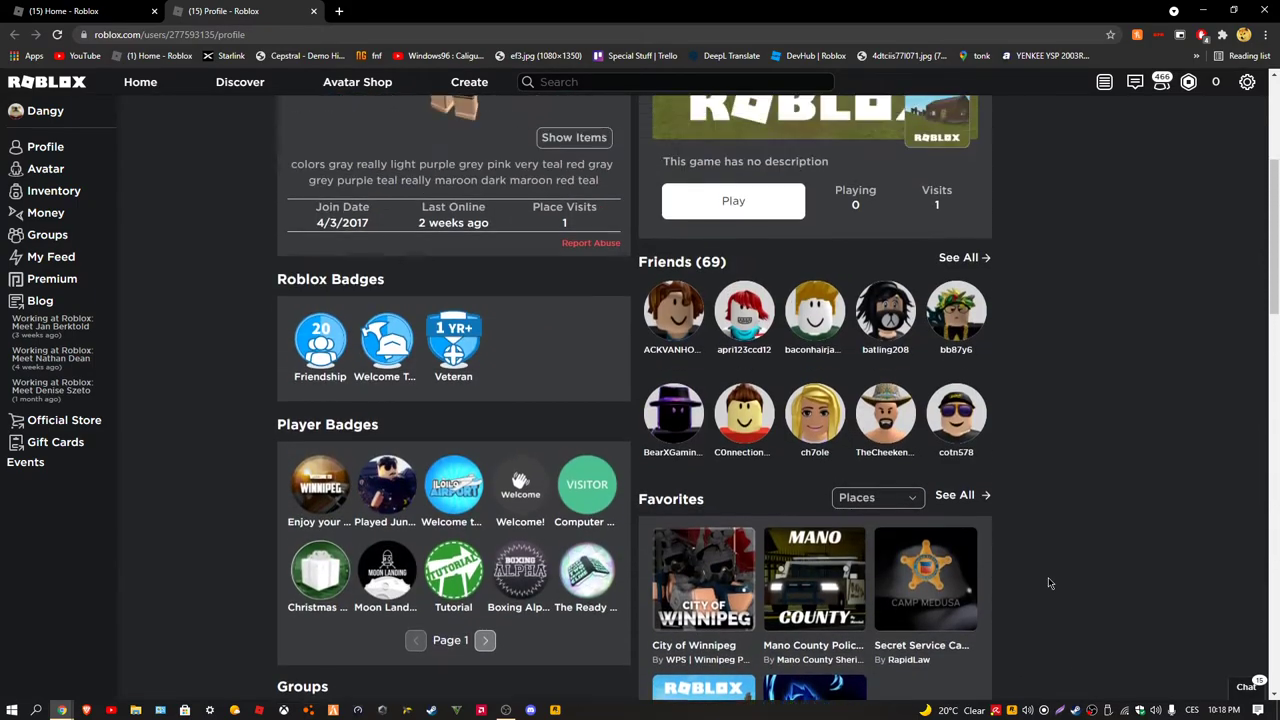
scroll(down, 3)
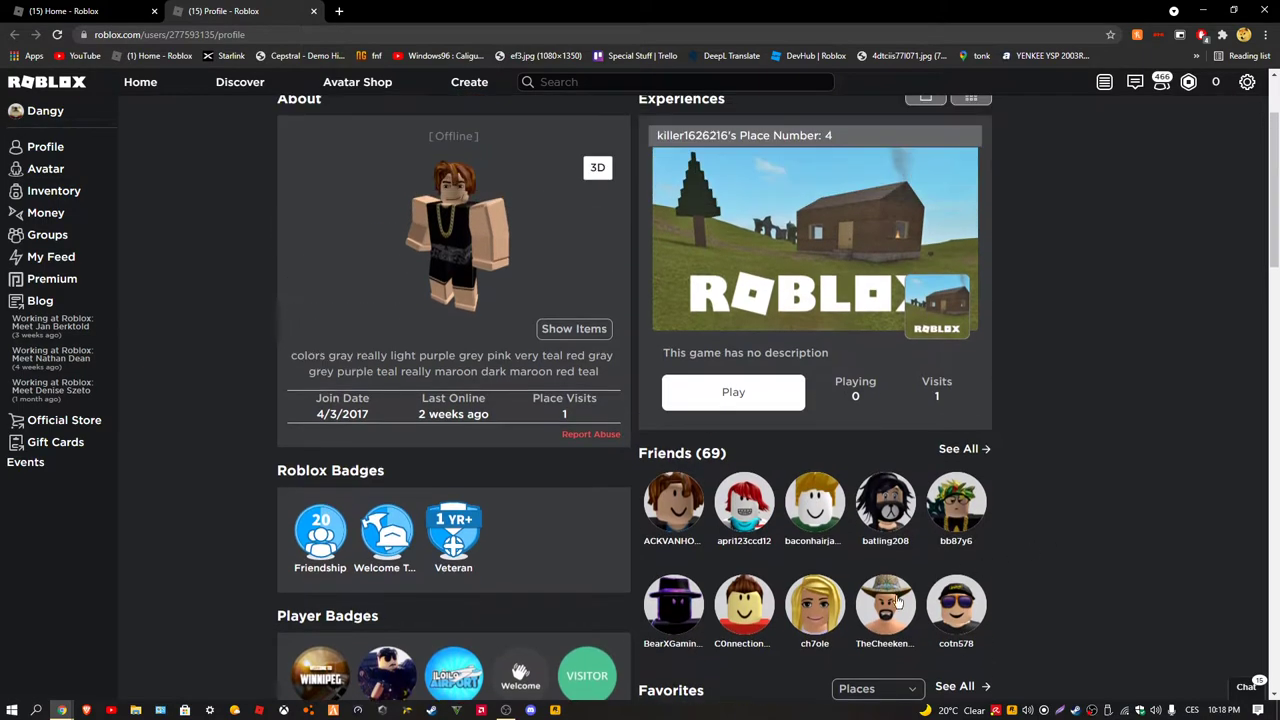
click(958, 448)
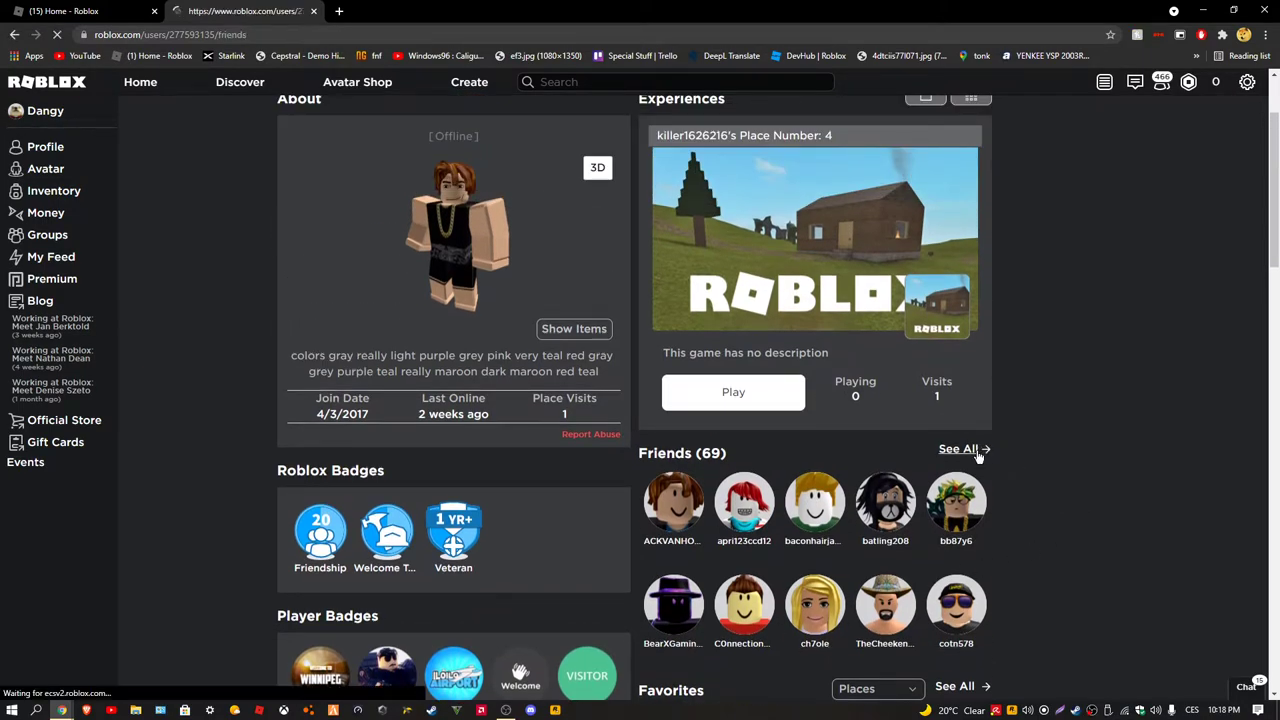
click(958, 449)
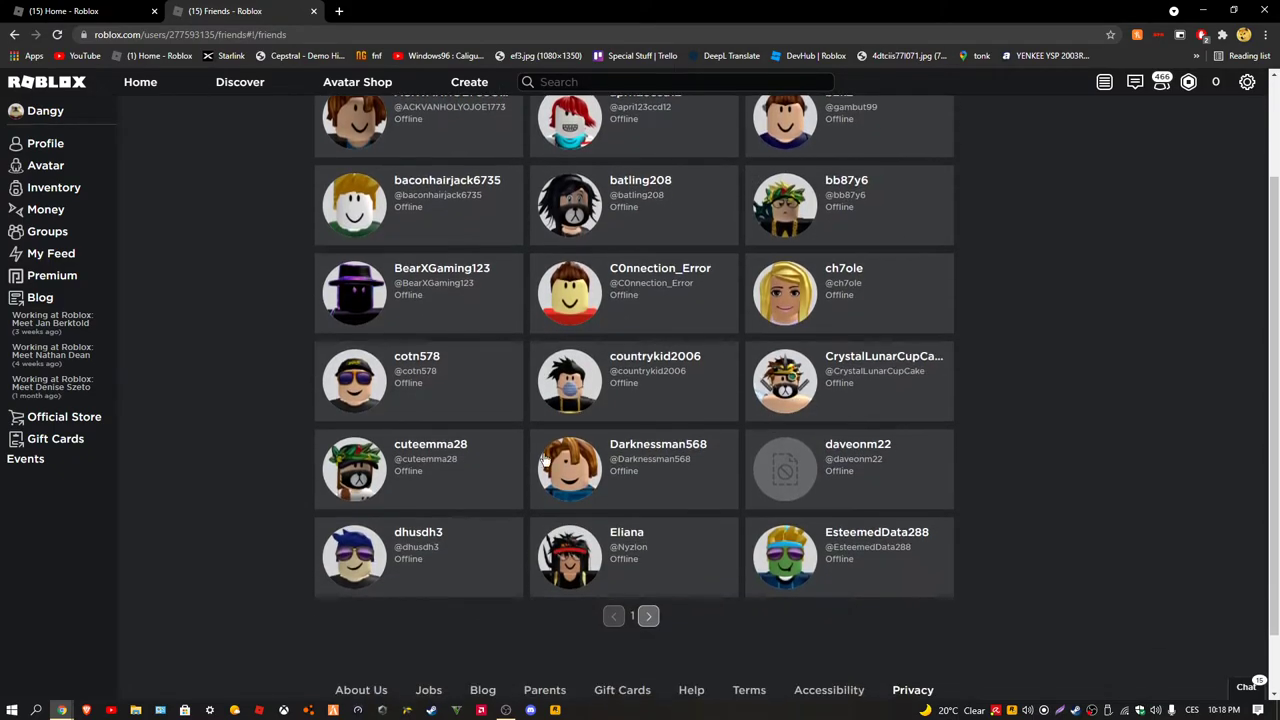
click(648, 615)
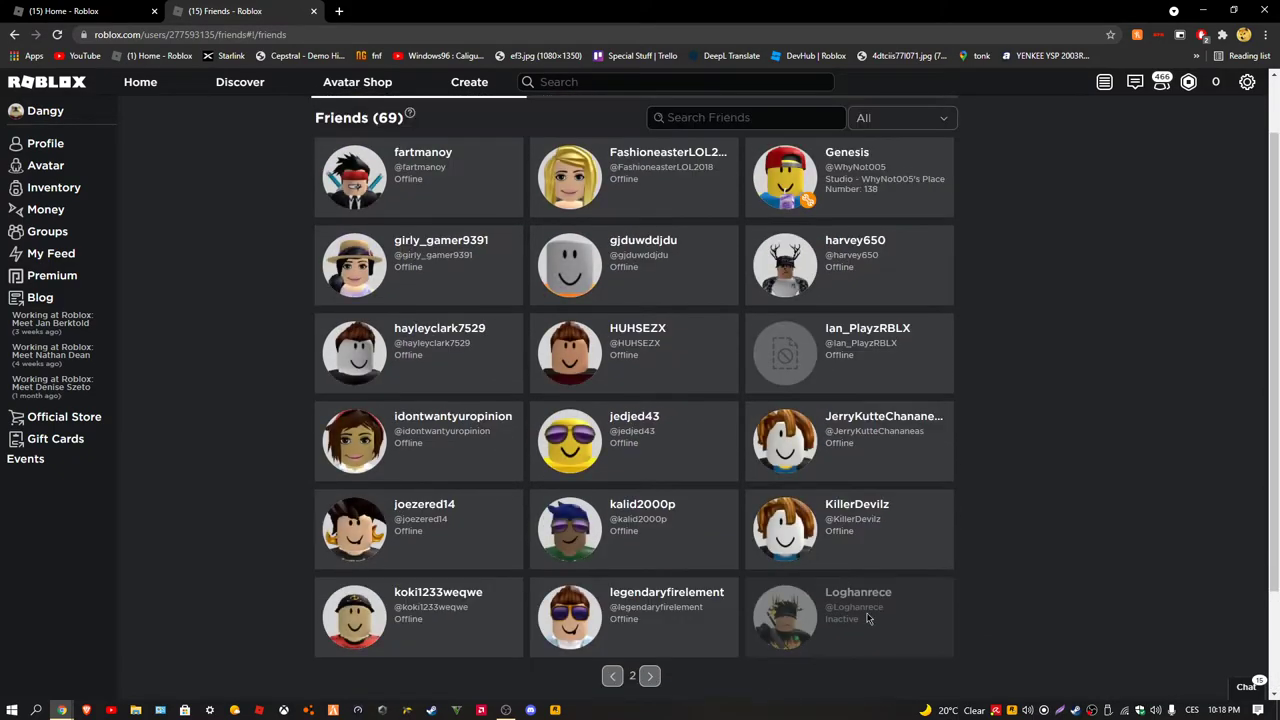
scroll(down, 3)
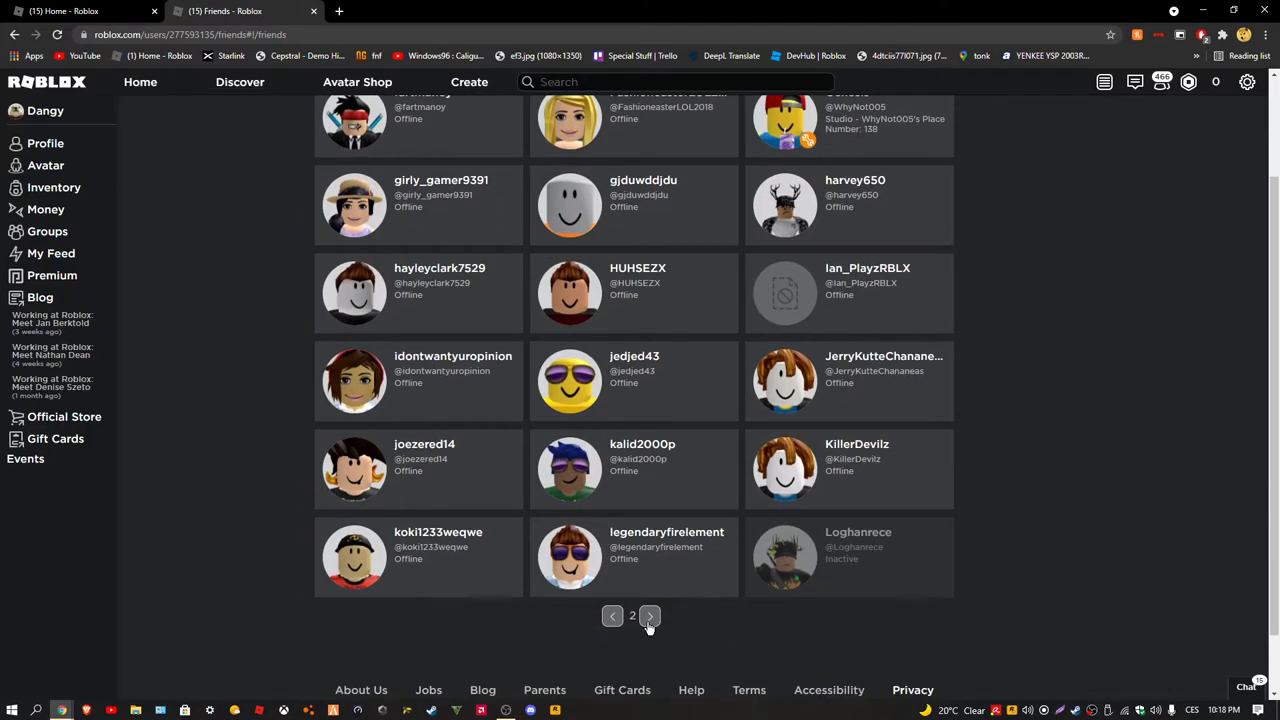
click(649, 615)
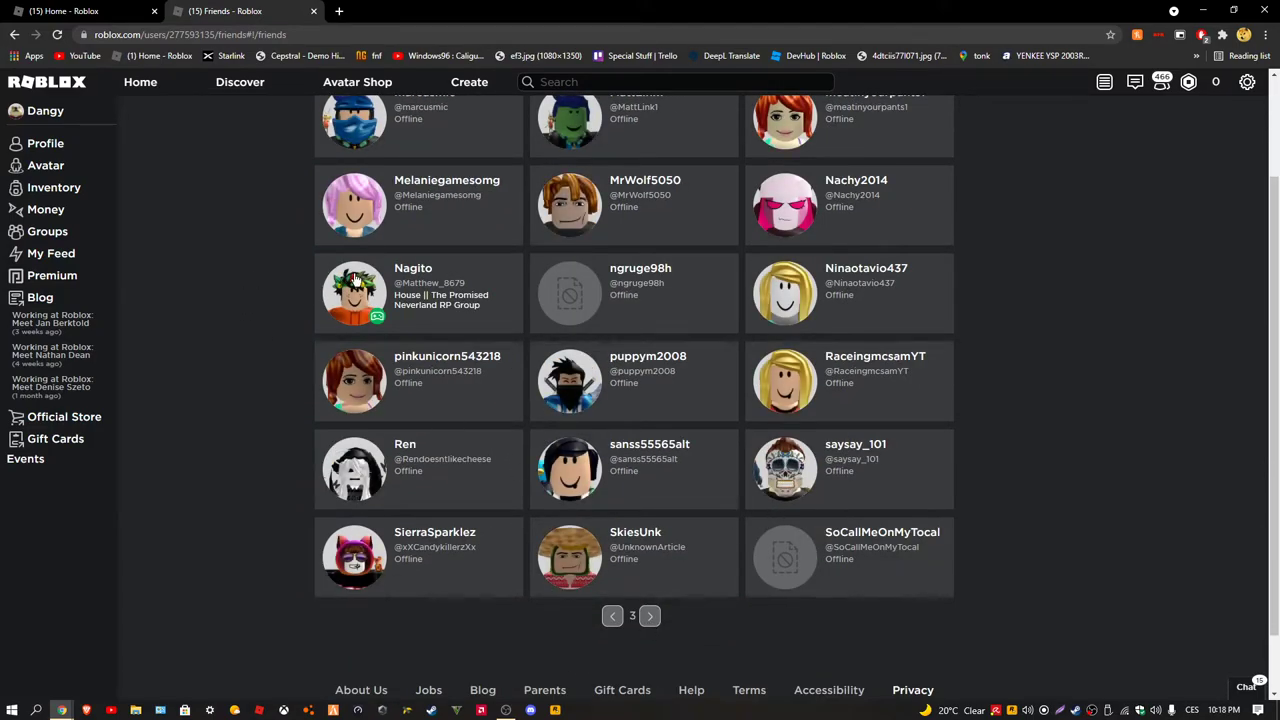
scroll(down, 3)
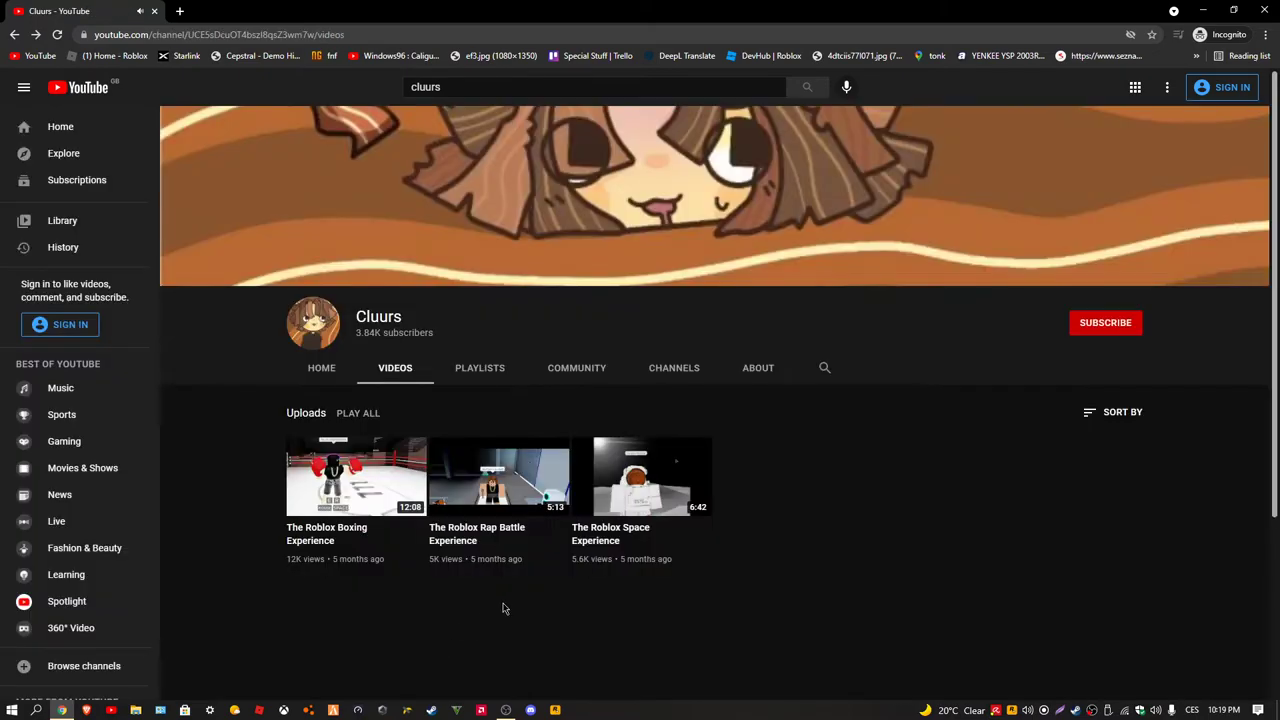
mouse_move(331, 458)
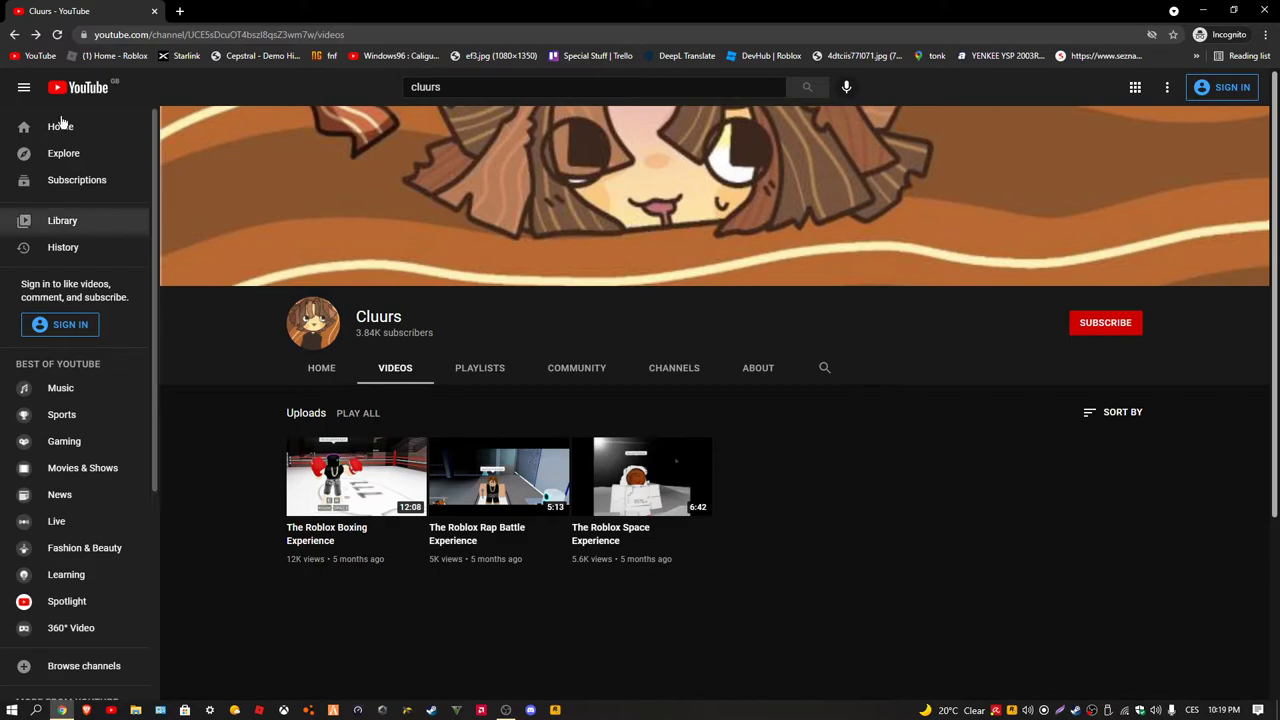
Step: Go to the YouTube home feed from the left sidebar
click(60, 126)
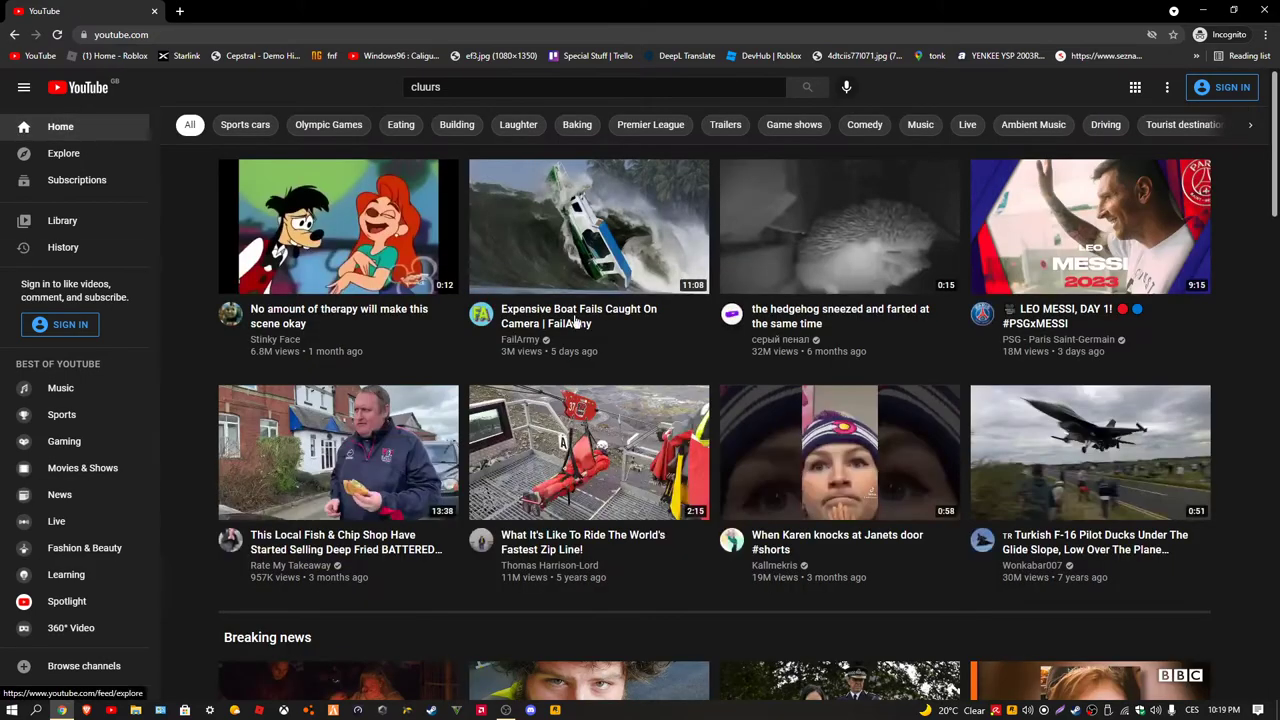
mouse_move(848, 500)
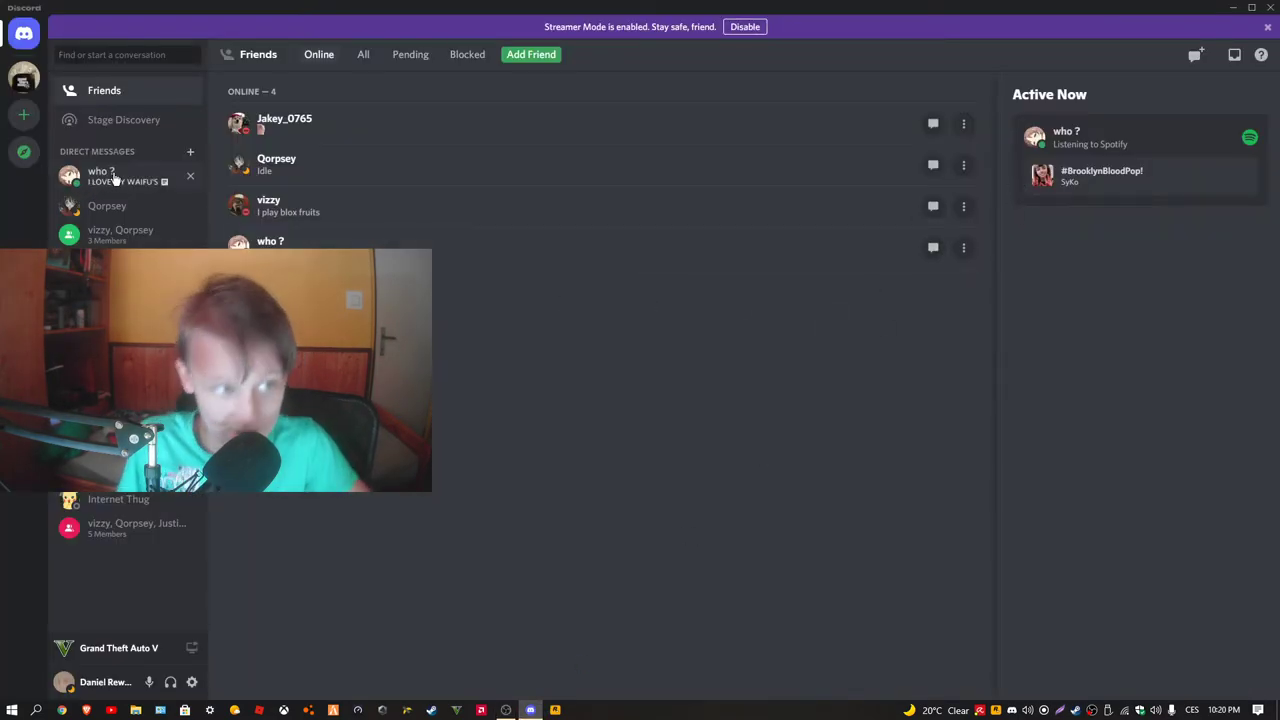
Step: Open the top Discord direct message with the friend listening to Spotify
click(101, 175)
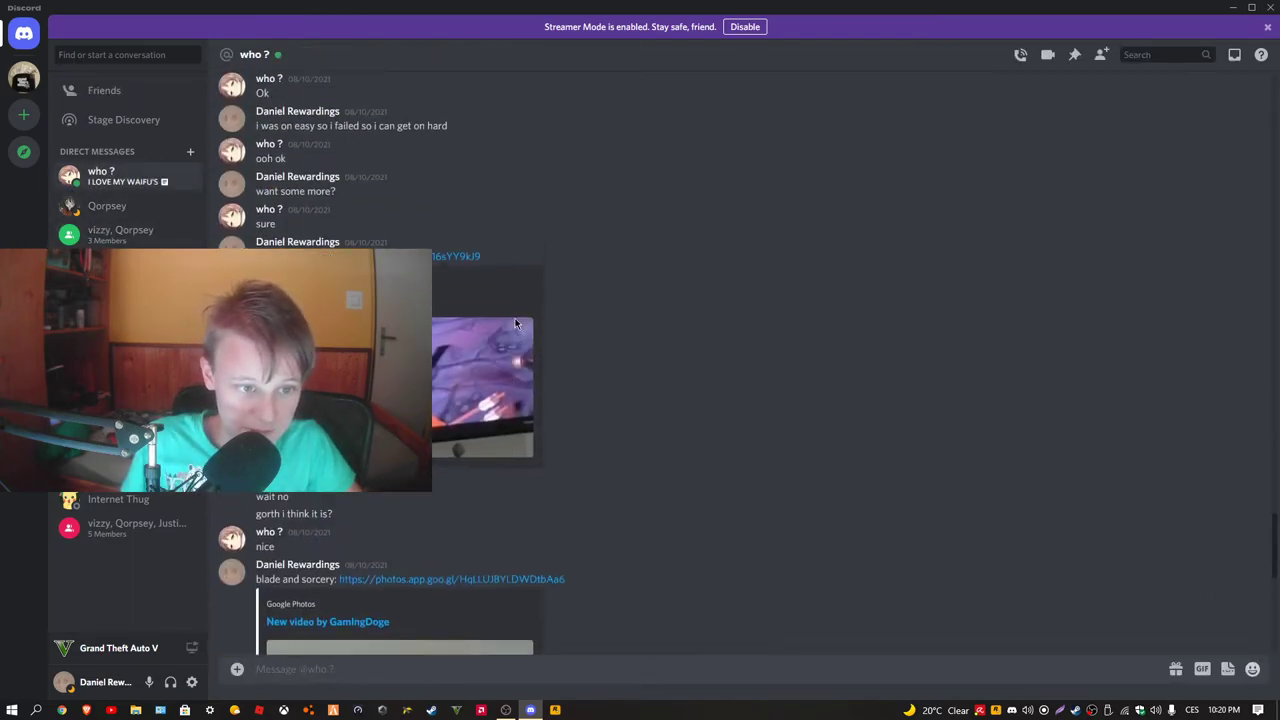
click(119, 88)
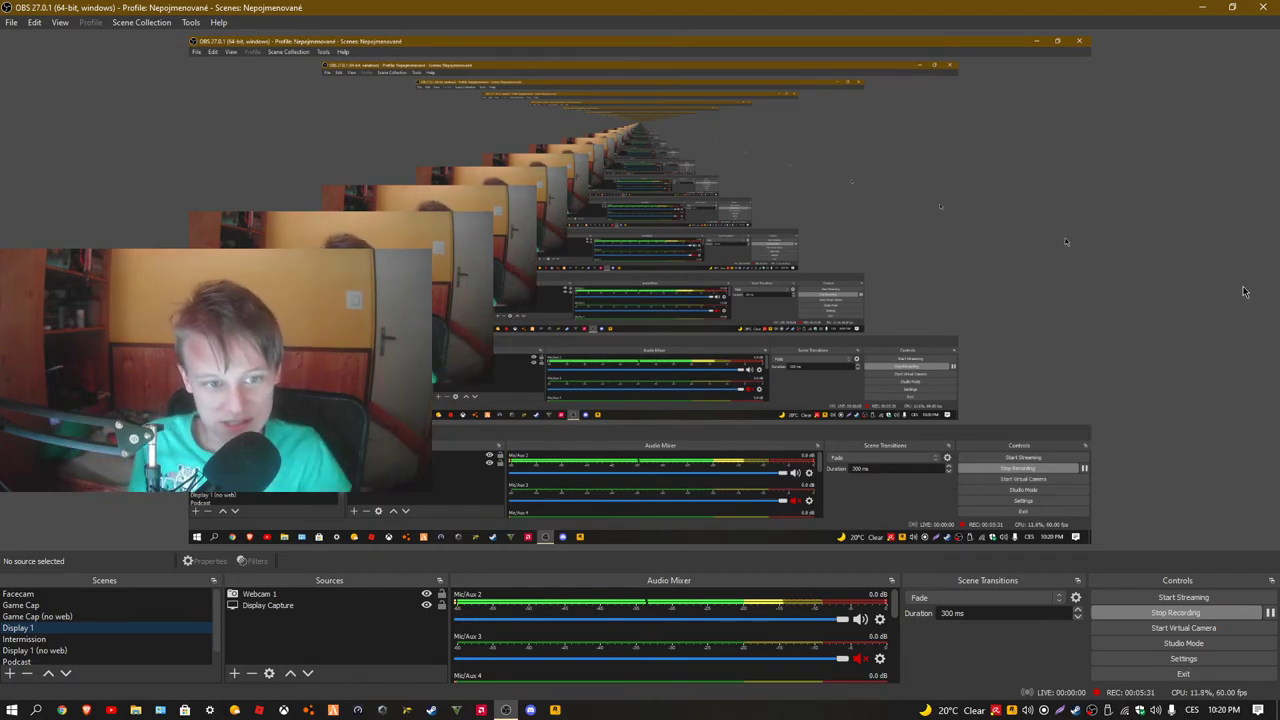
mouse_move(1016, 364)
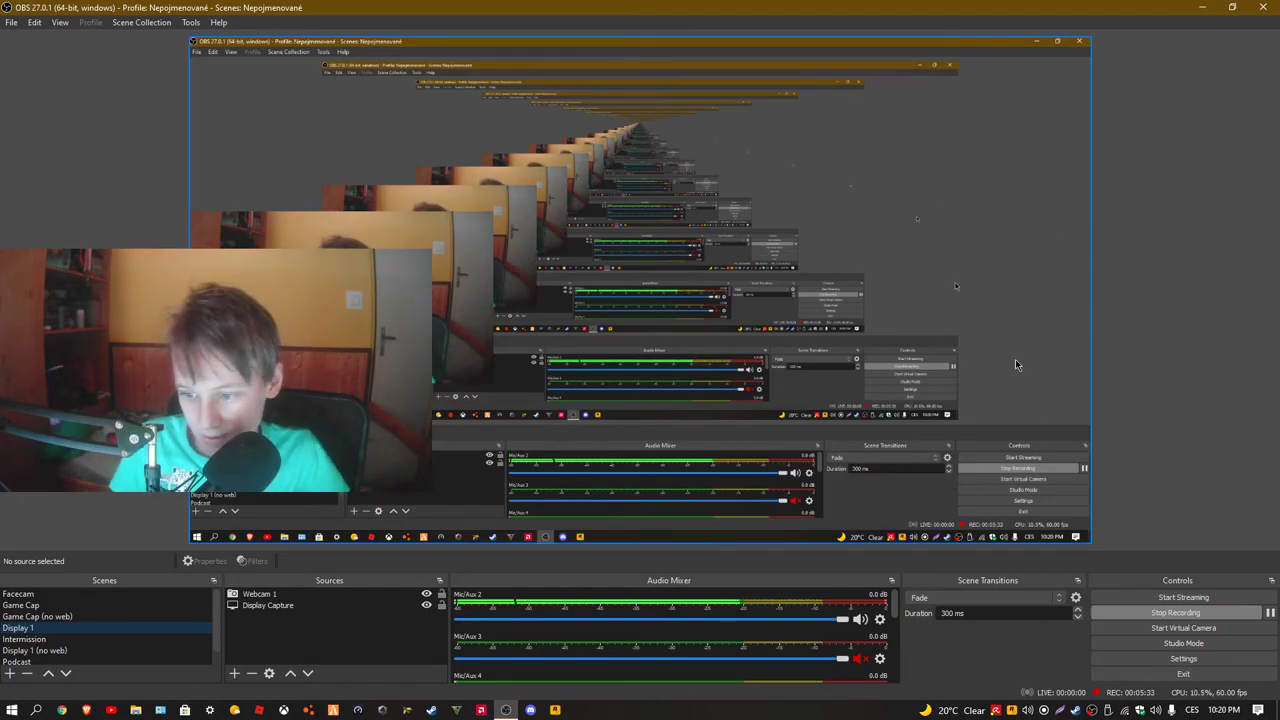
mouse_move(1086, 451)
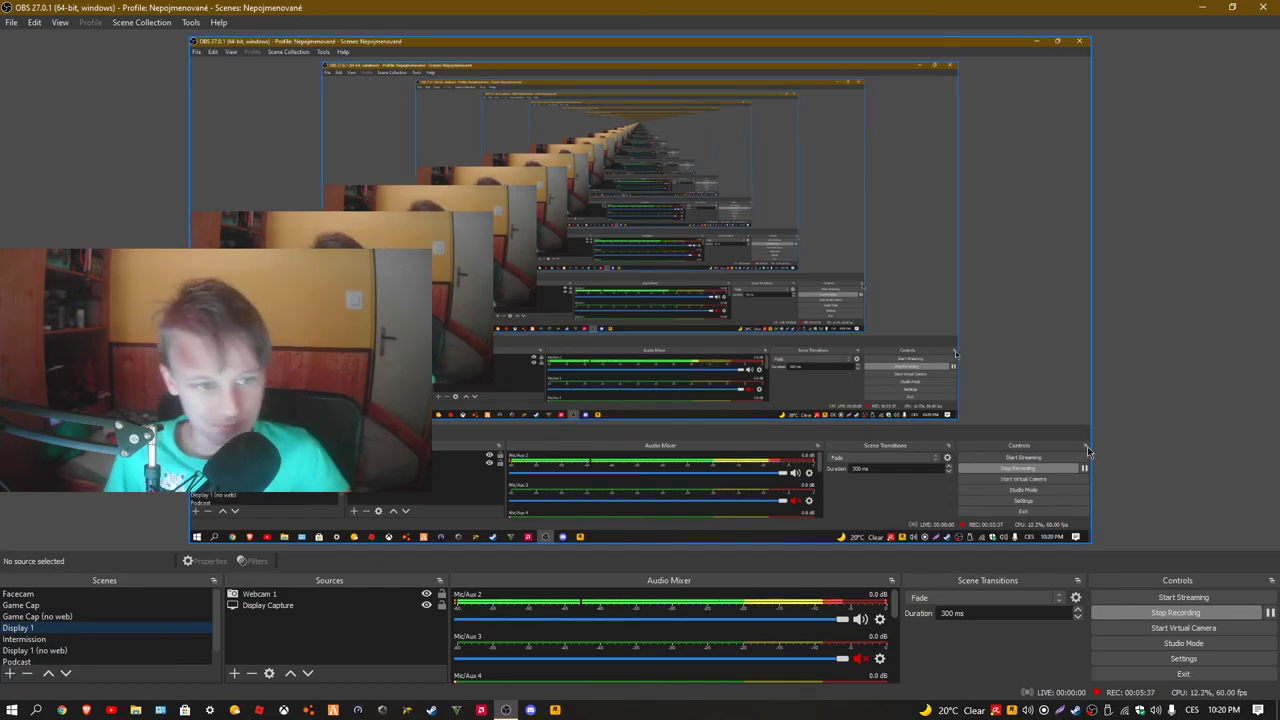